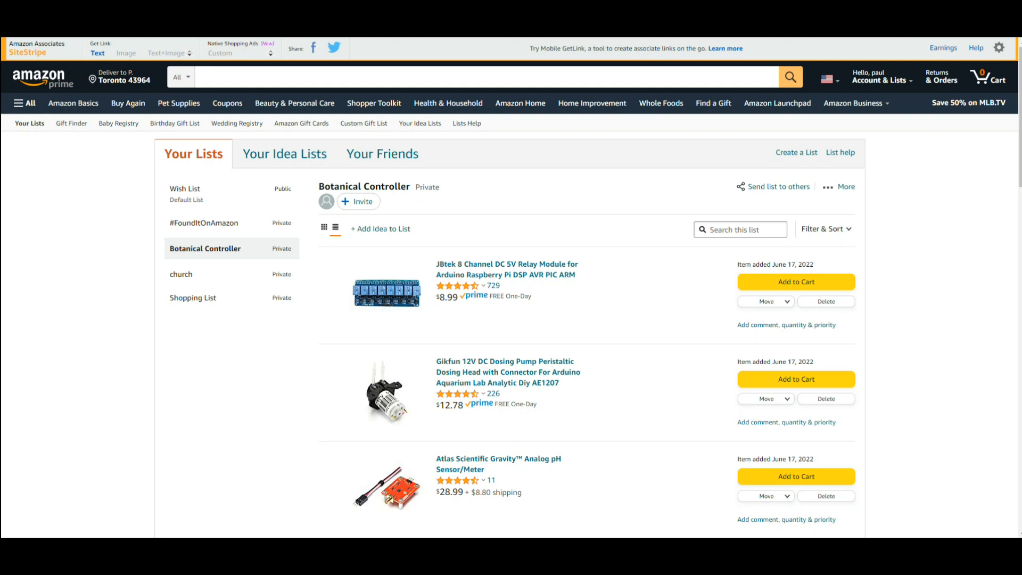
{"action": "mouse_move", "coordinate": [941, 493]}
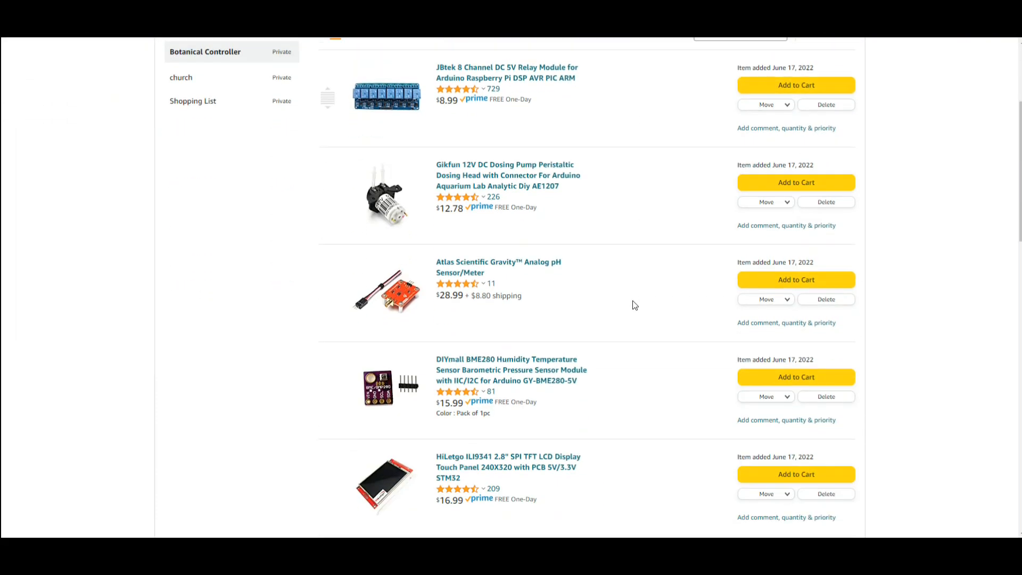
Scroll through the Botanical Controller list toward the HiLetgo ILI9341 2.8" LCD display item
{"action": "scroll", "scroll_direction": "down", "scroll_amount": 3}
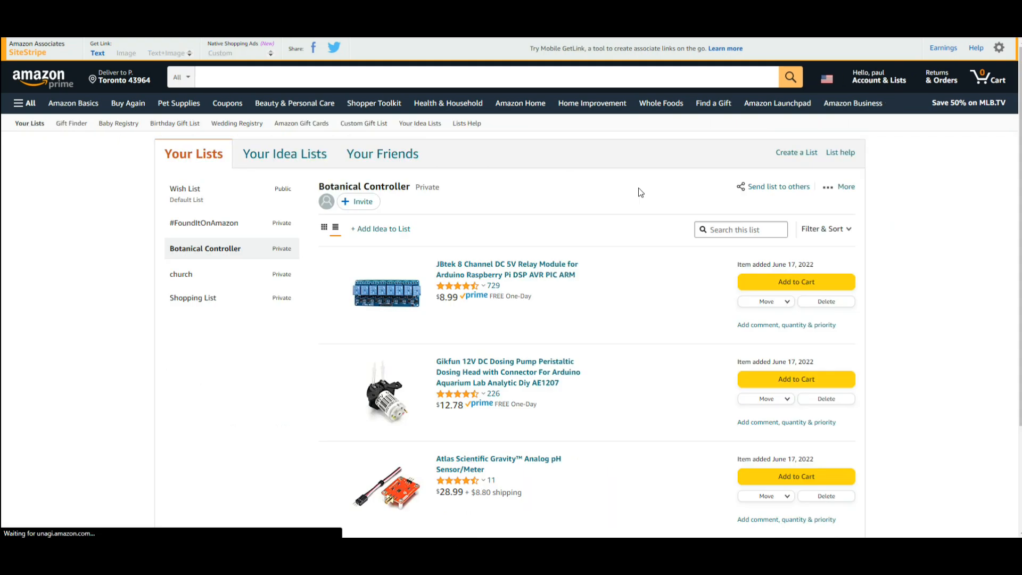
{"action": "scroll", "scroll_direction": "down", "scroll_amount": 3}
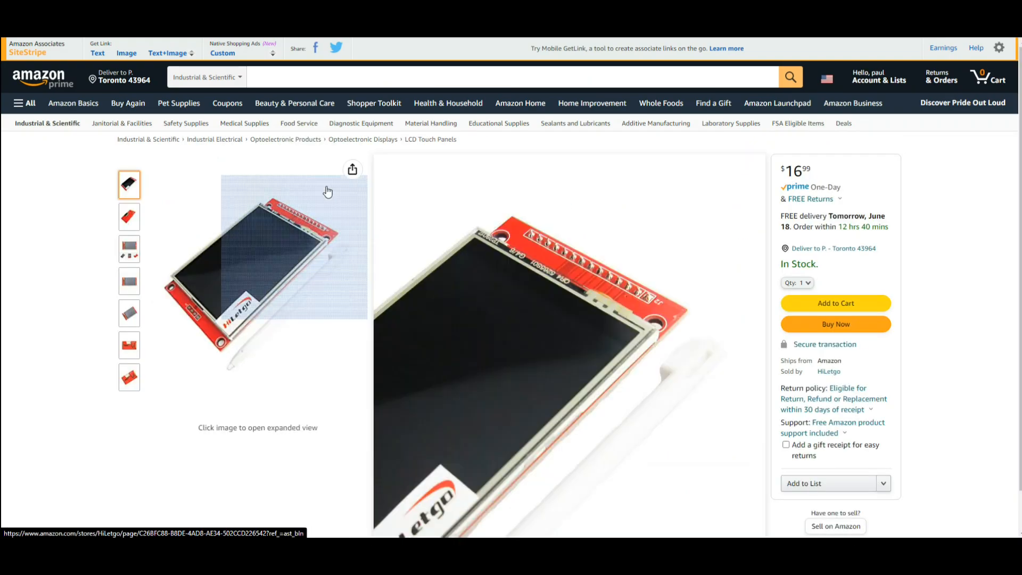
Flip through the HiLetgo LCD display's photos, including the back side, then leave the enlarged viewer
{"action": "left_click", "coordinate": [128, 217]}
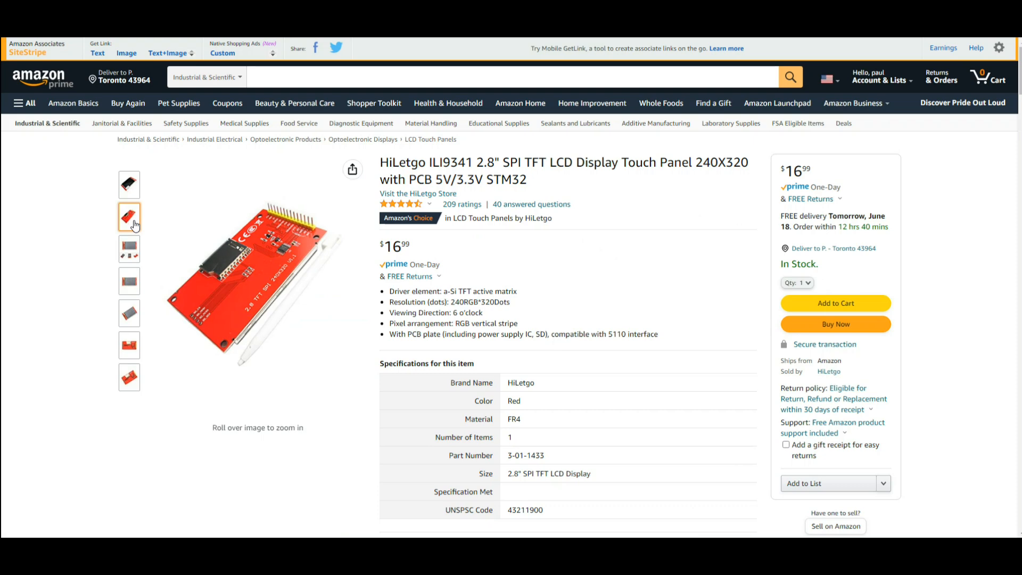
{"action": "left_click", "coordinate": [129, 345]}
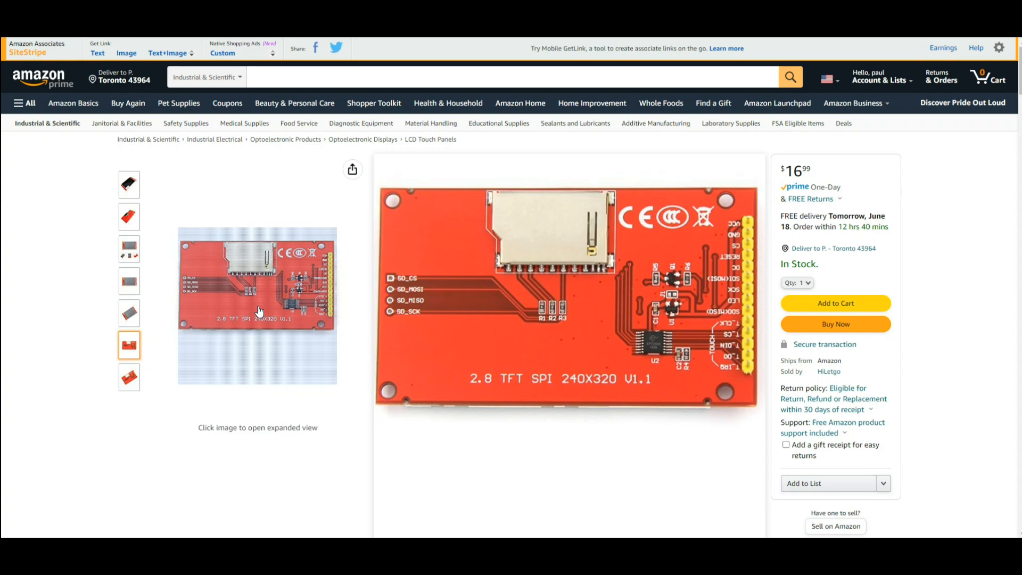
{"action": "mouse_move", "coordinate": [300, 306]}
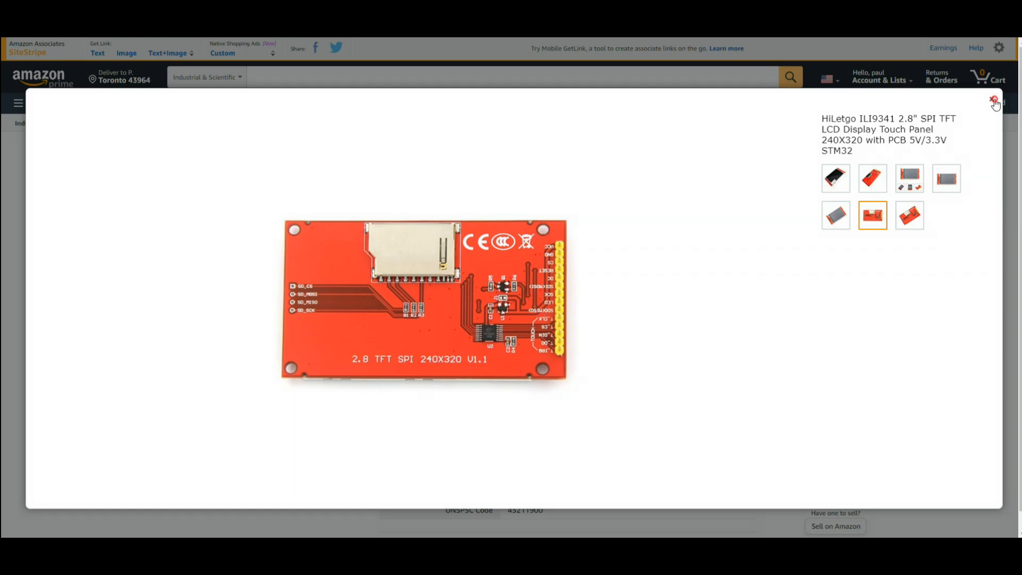
{"action": "left_click", "coordinate": [994, 102]}
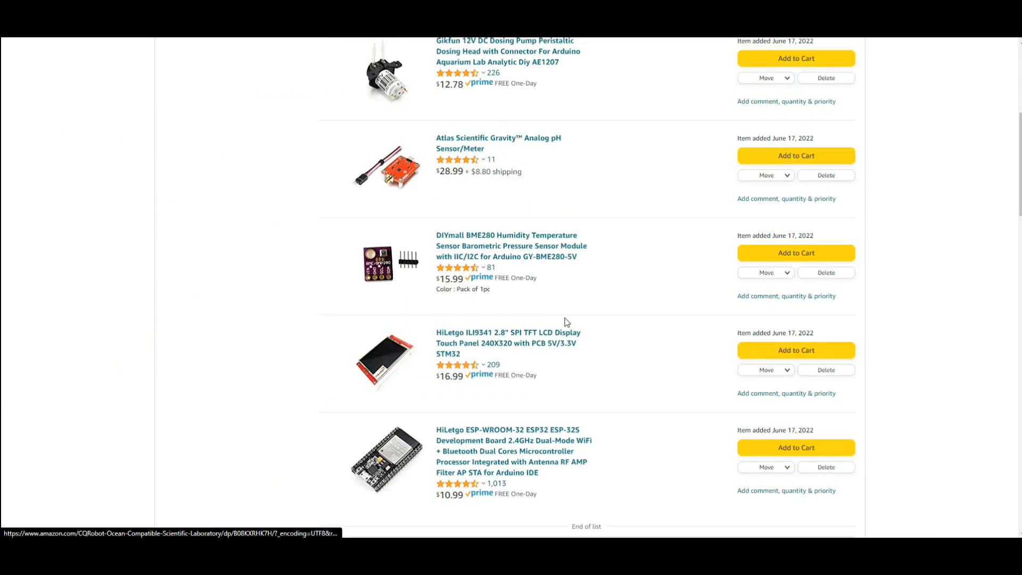
Go to the Atlas Scientific Gravity Analog pH Sensor/Meter product page from the list
{"action": "left_click", "coordinate": [510, 246]}
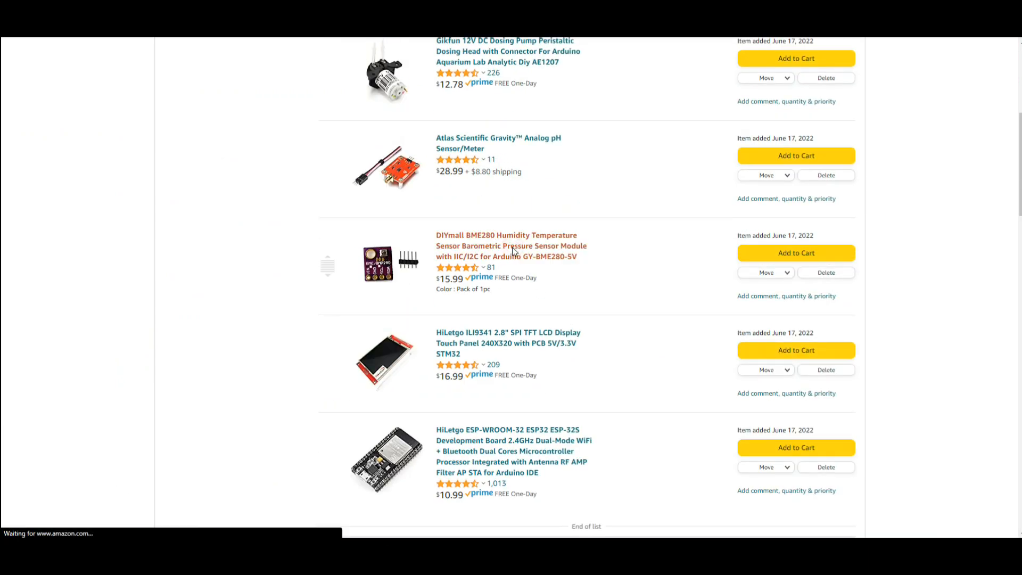
{"action": "left_click", "coordinate": [511, 246]}
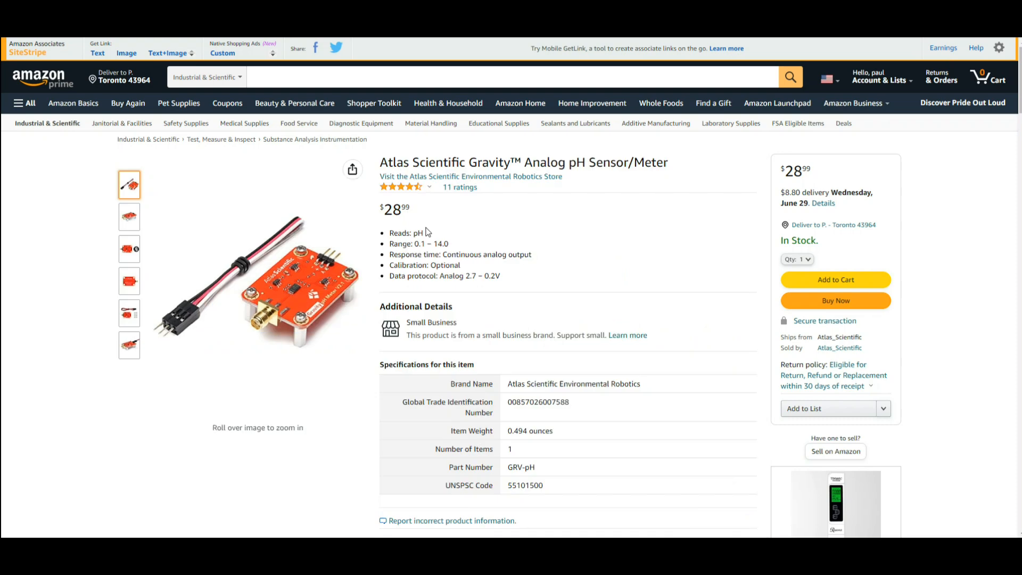
Browse the pH sensor board's photos, including the top-down view
{"action": "left_click", "coordinate": [129, 344]}
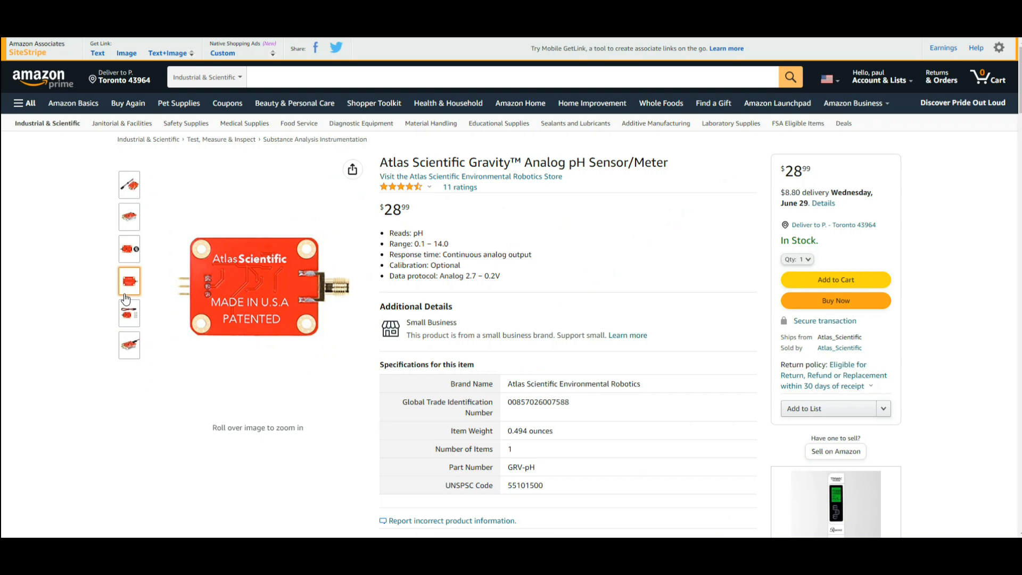
{"action": "left_click", "coordinate": [129, 249]}
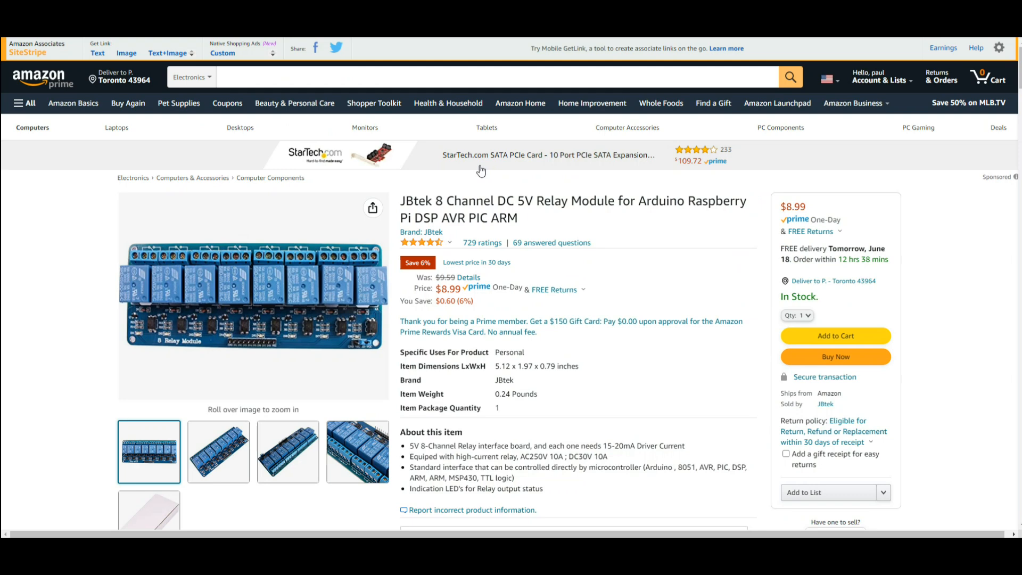
Show the JBtek relay module's second photo, the angled view of the board
{"action": "scroll", "scroll_direction": "down", "scroll_amount": 3}
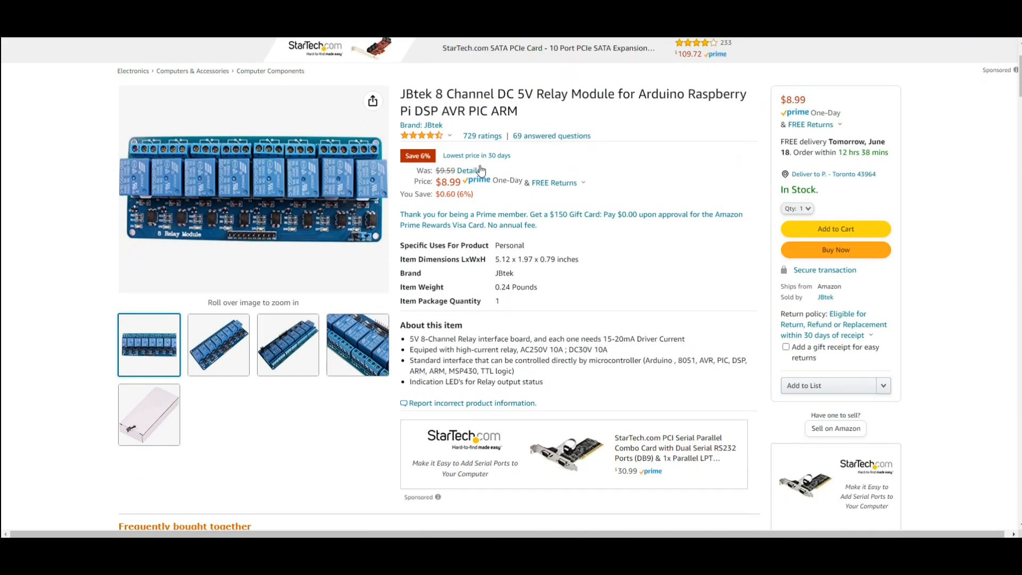
{"action": "left_click", "coordinate": [217, 344]}
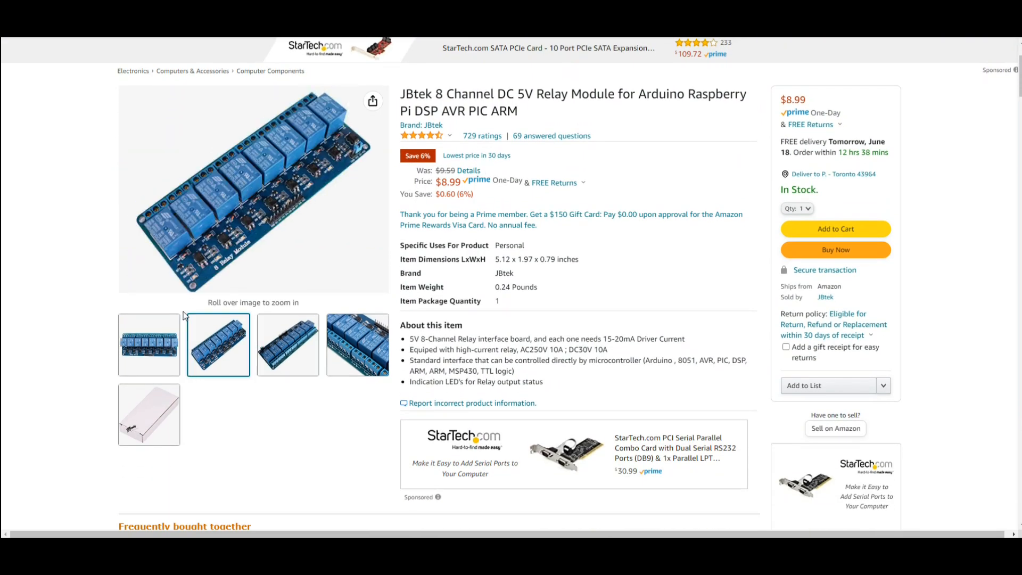
{"action": "mouse_move", "coordinate": [169, 238]}
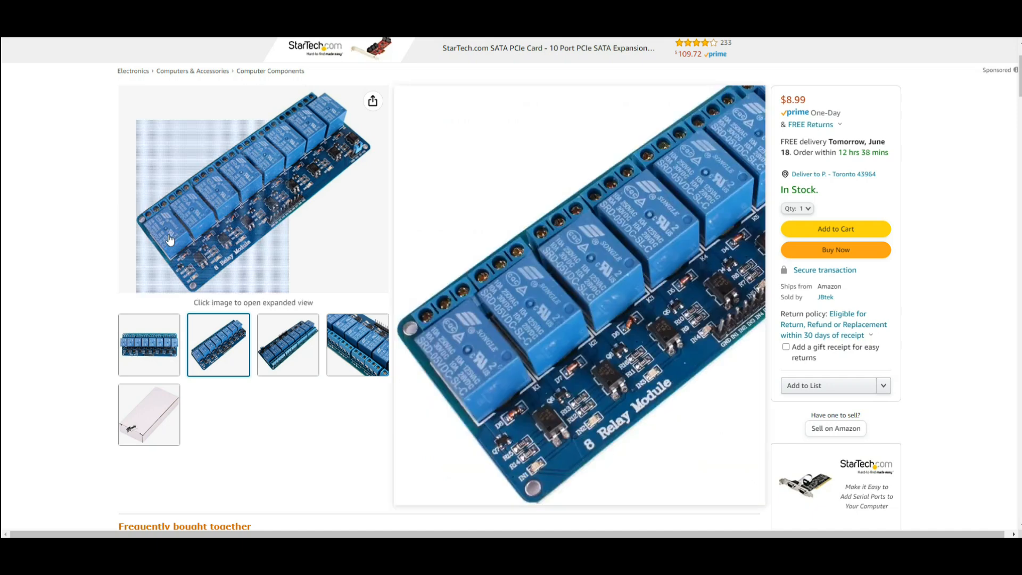
{"action": "mouse_move", "coordinate": [194, 221]}
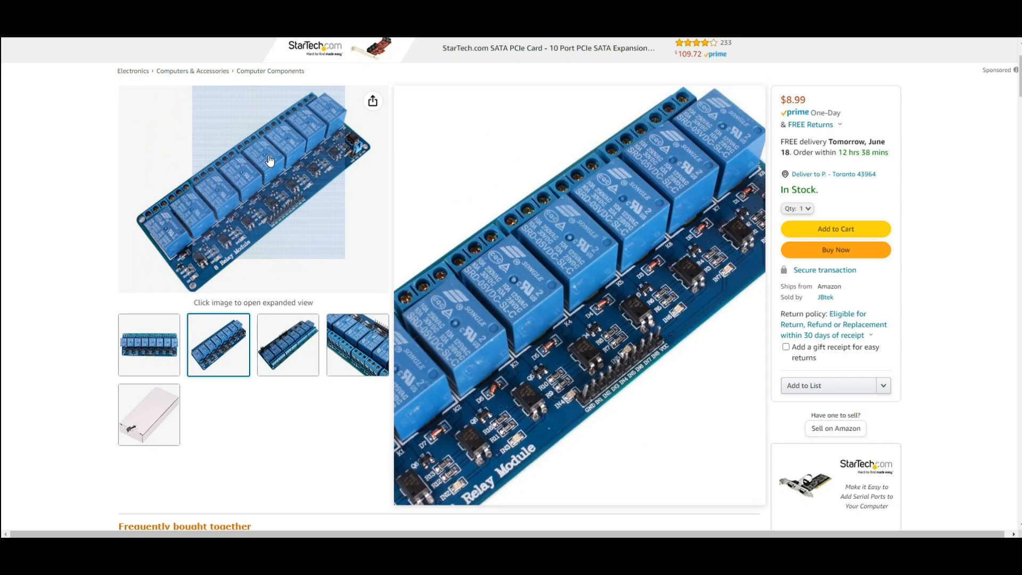
{"action": "mouse_move", "coordinate": [275, 156]}
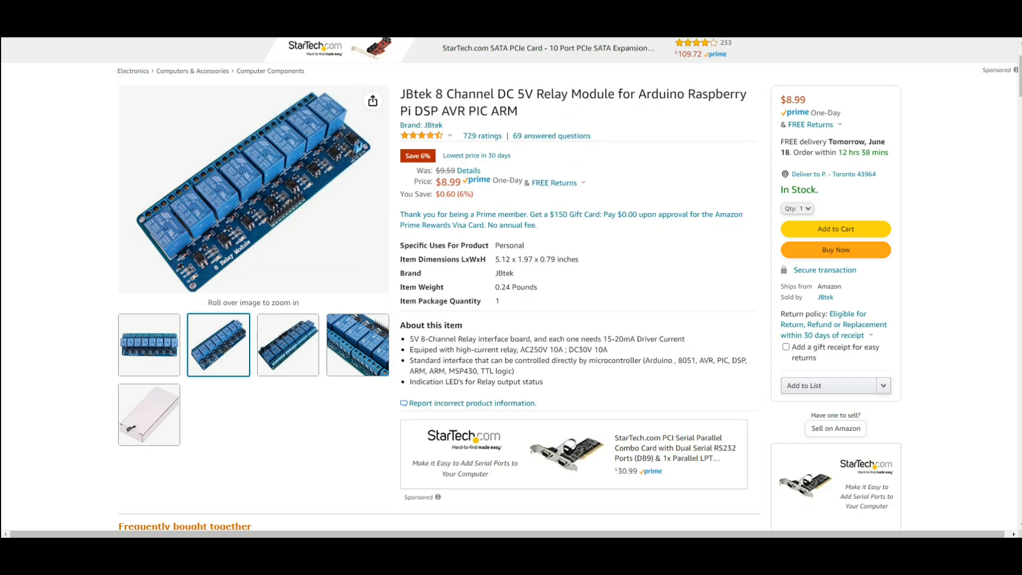
Return to the Botanical Controller list, check the Calculator's 136.5 total, and close Calculator
{"action": "left_click", "coordinate": [829, 386]}
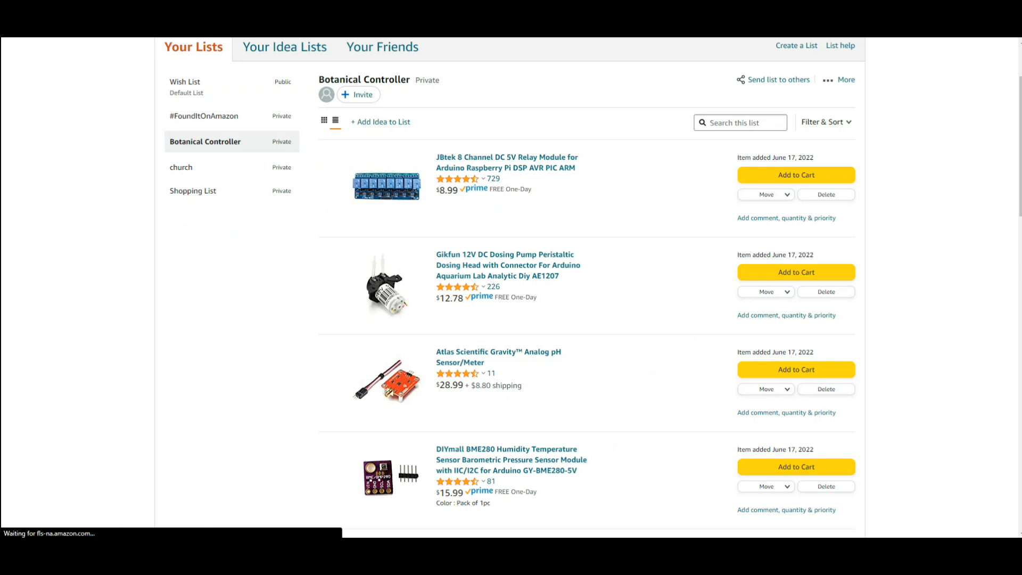
{"action": "left_click", "coordinate": [172, 338]}
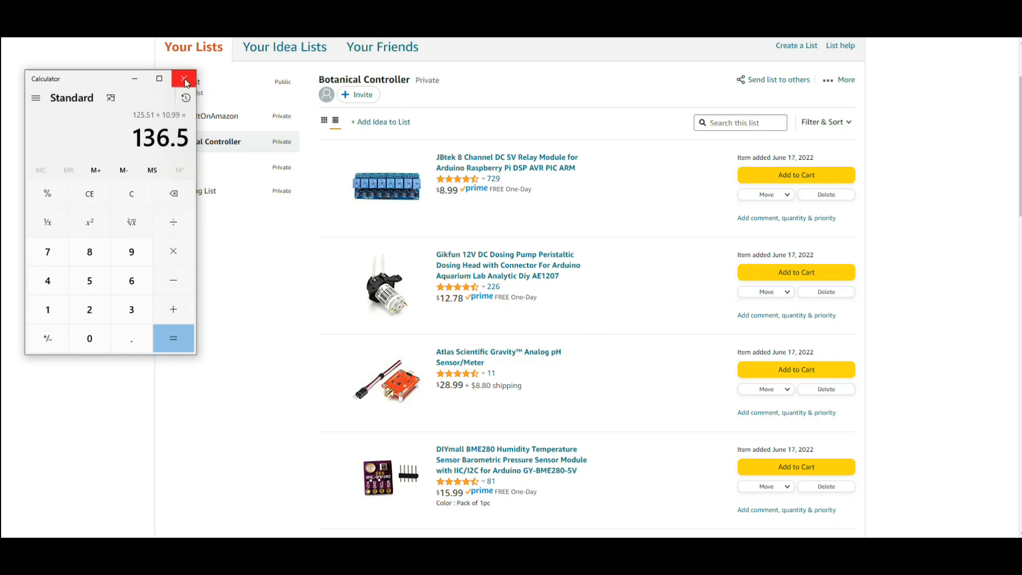
{"action": "left_click", "coordinate": [184, 78]}
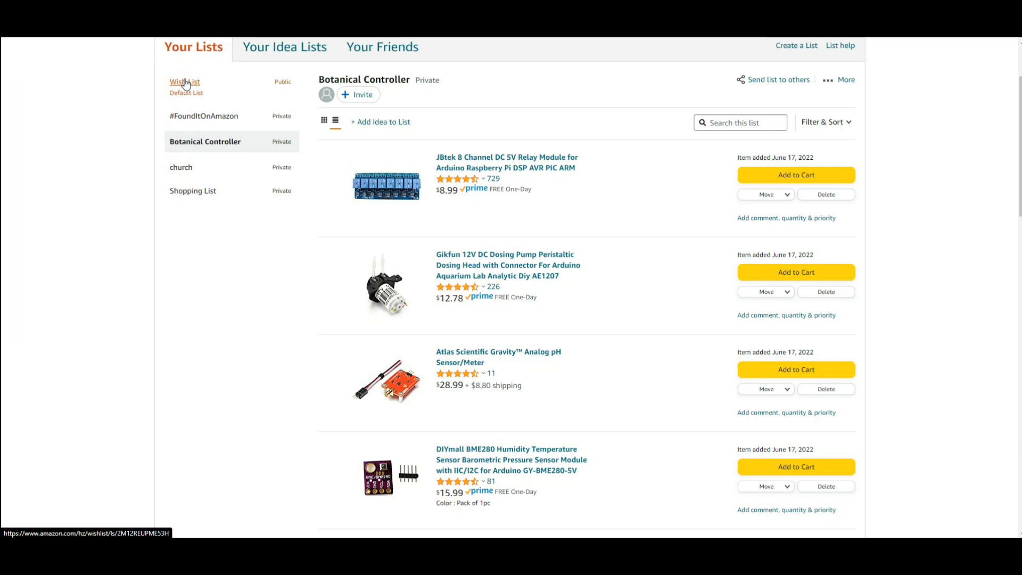